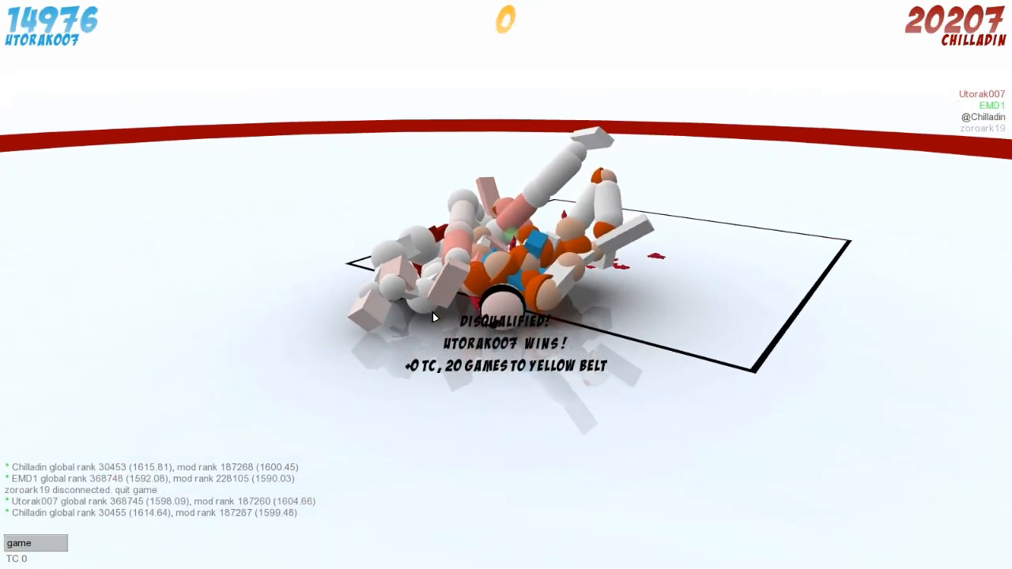
key("space")
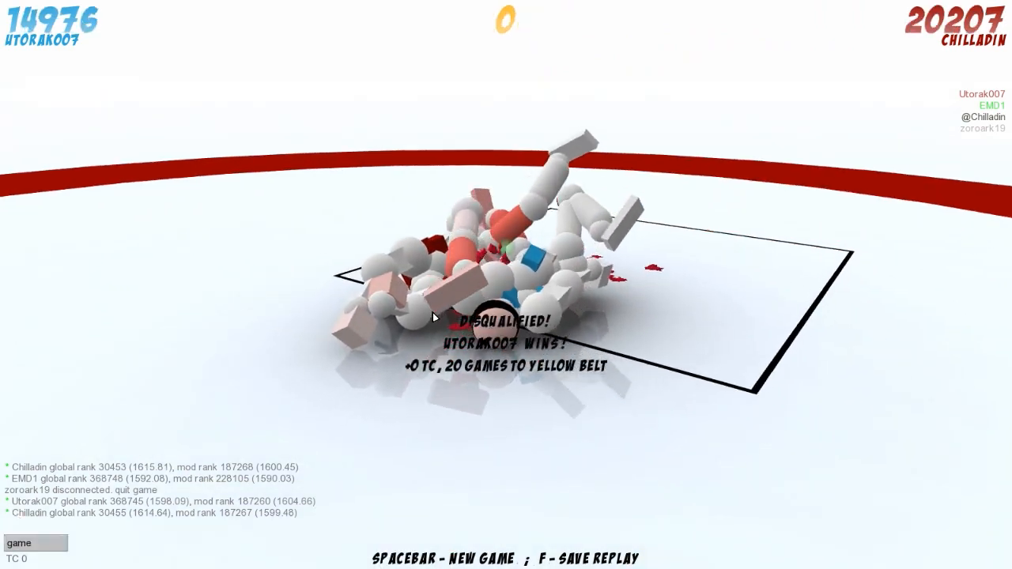
key("space")
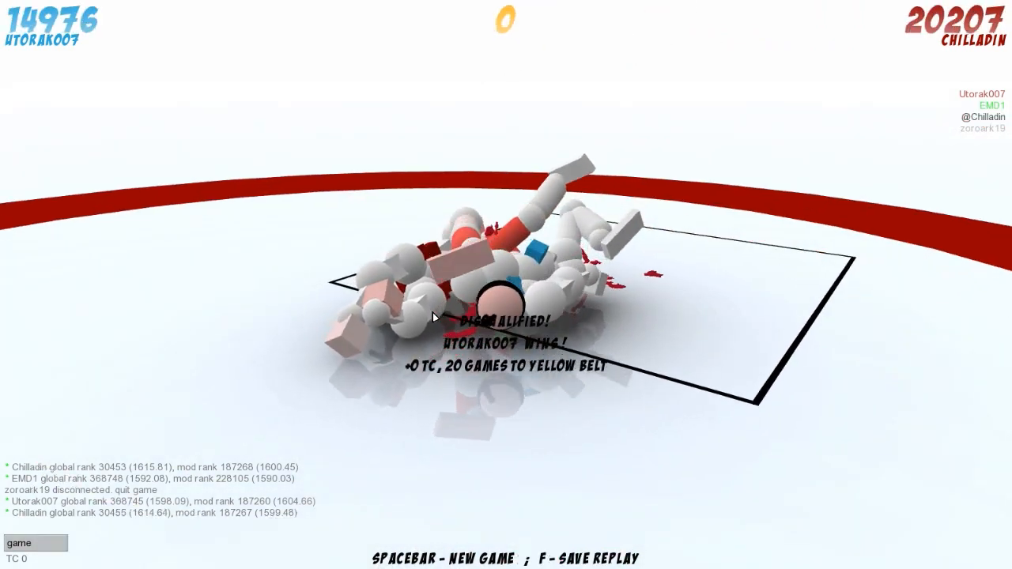
key("space")
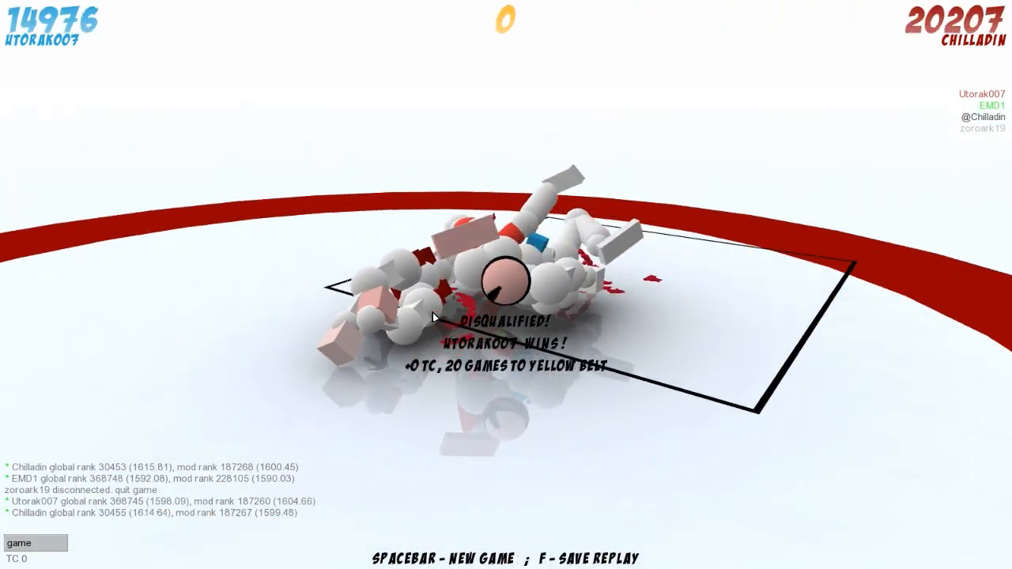
key("space")
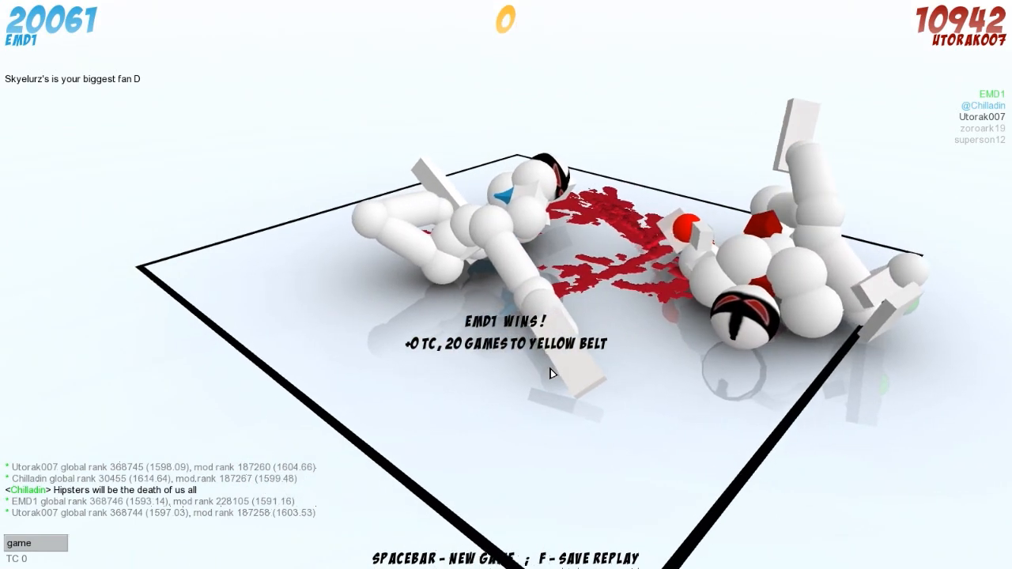
- Dismiss EMD1's win screen and load a new round with scores reset to 0
key("space")
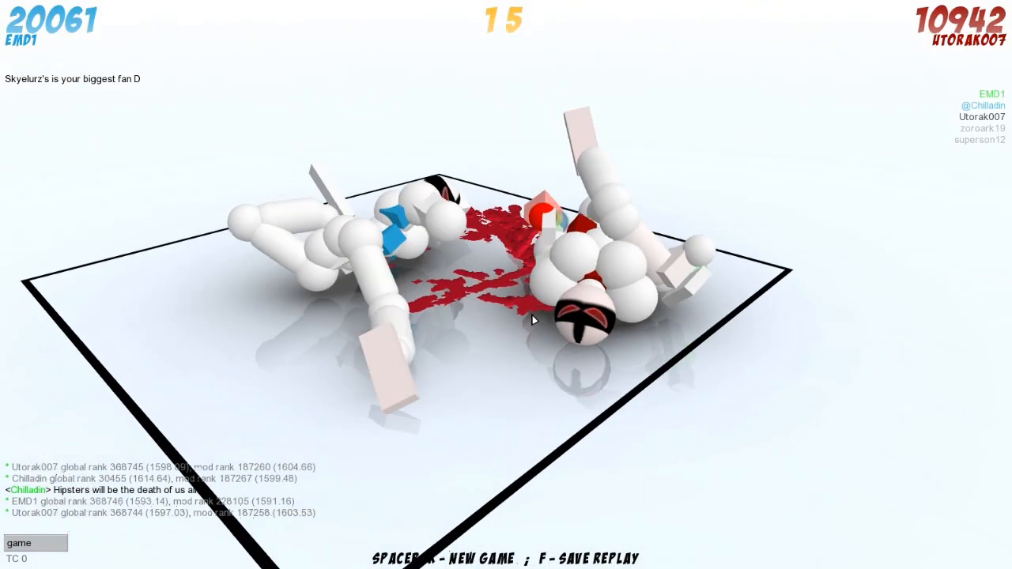
key("space")
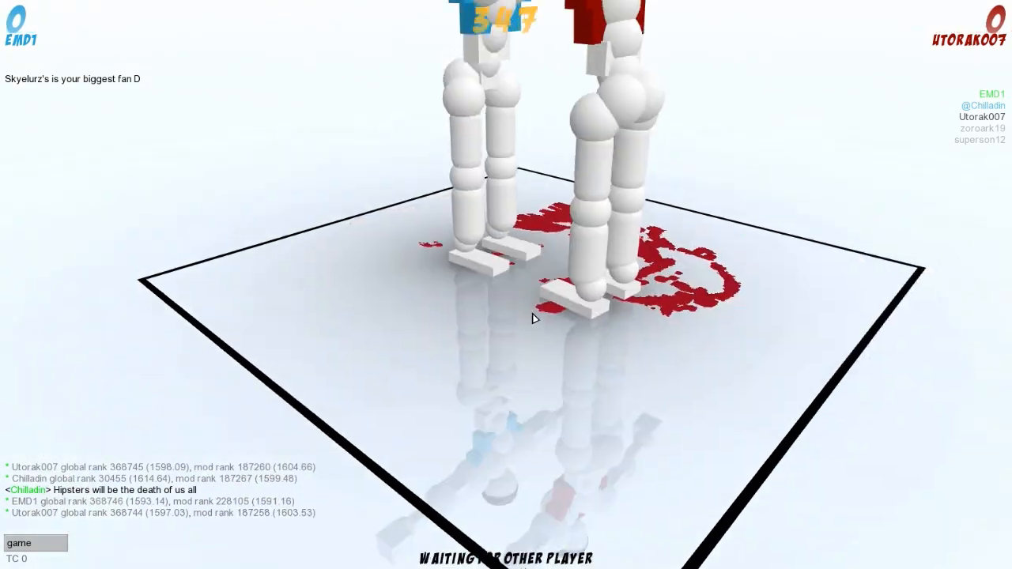